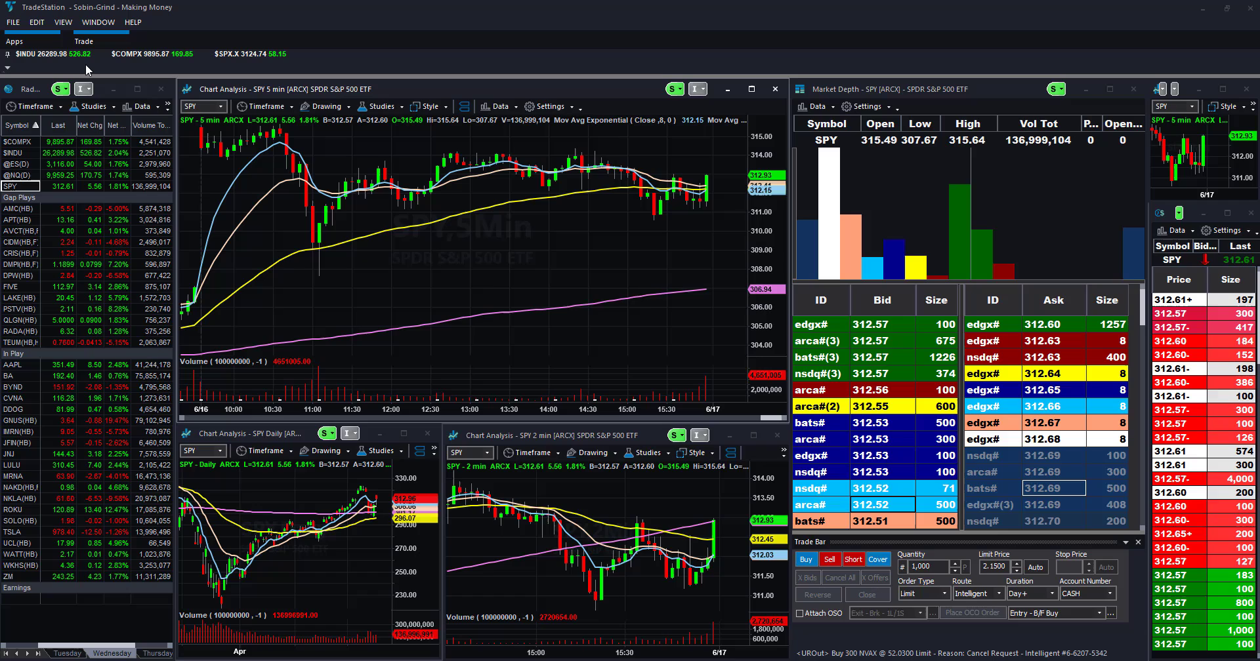
mouse_move(383, 206)
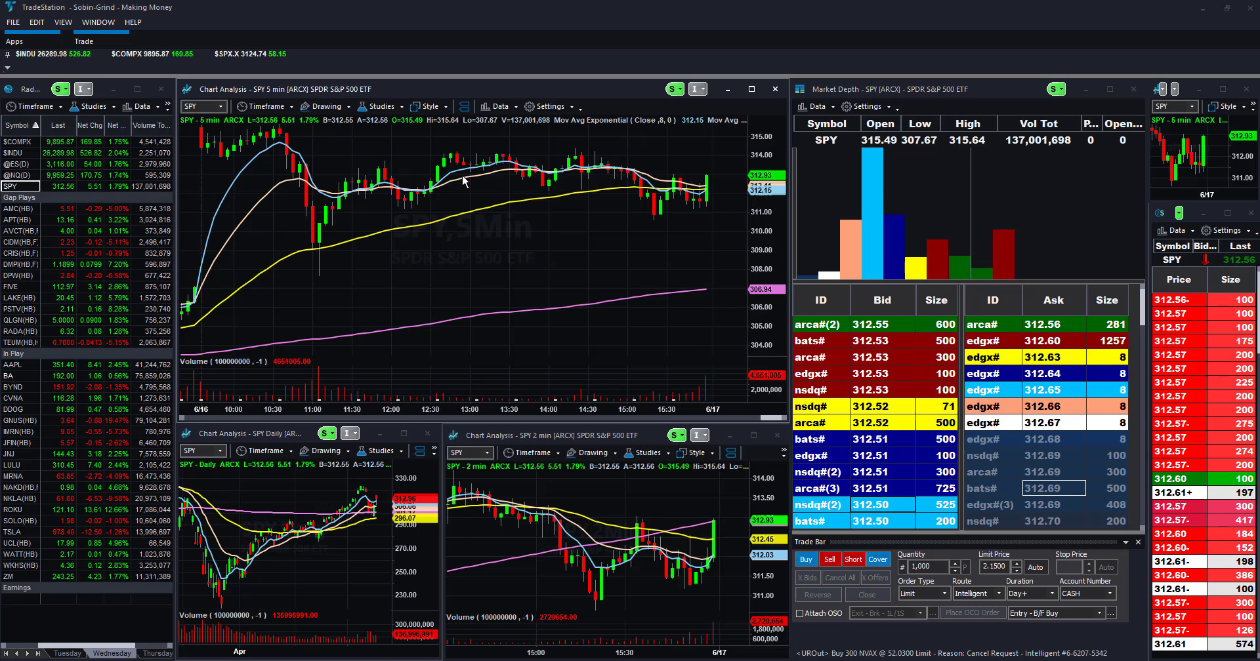
mouse_move(506, 177)
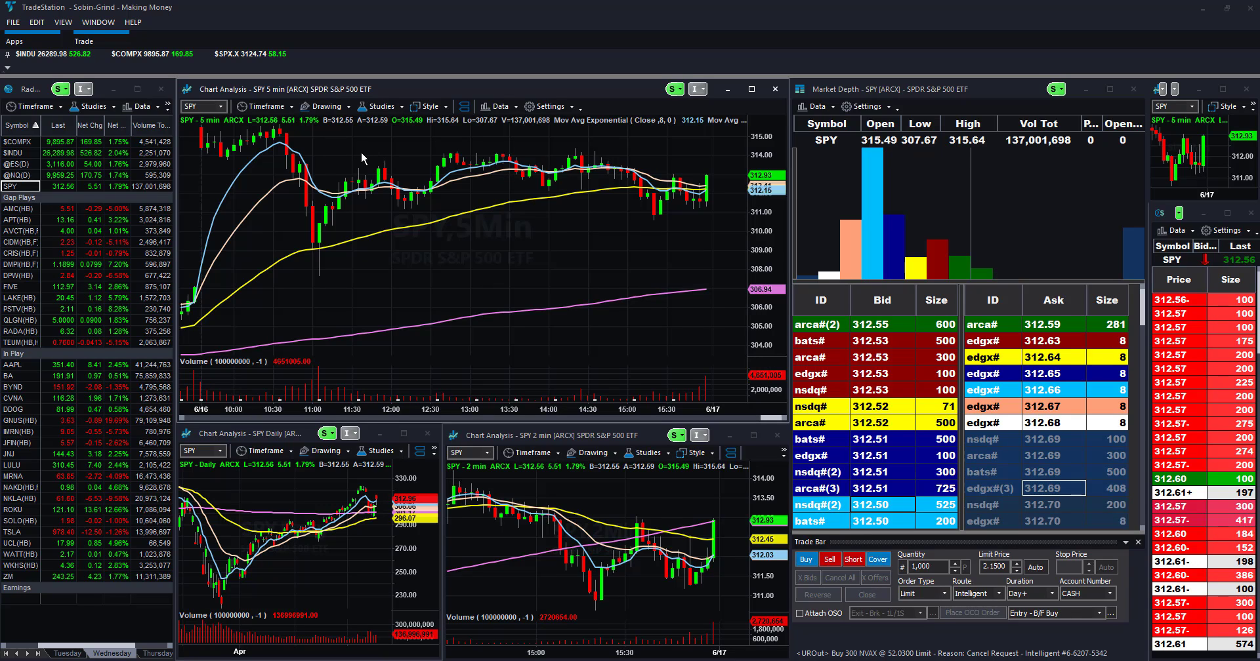
mouse_move(253, 144)
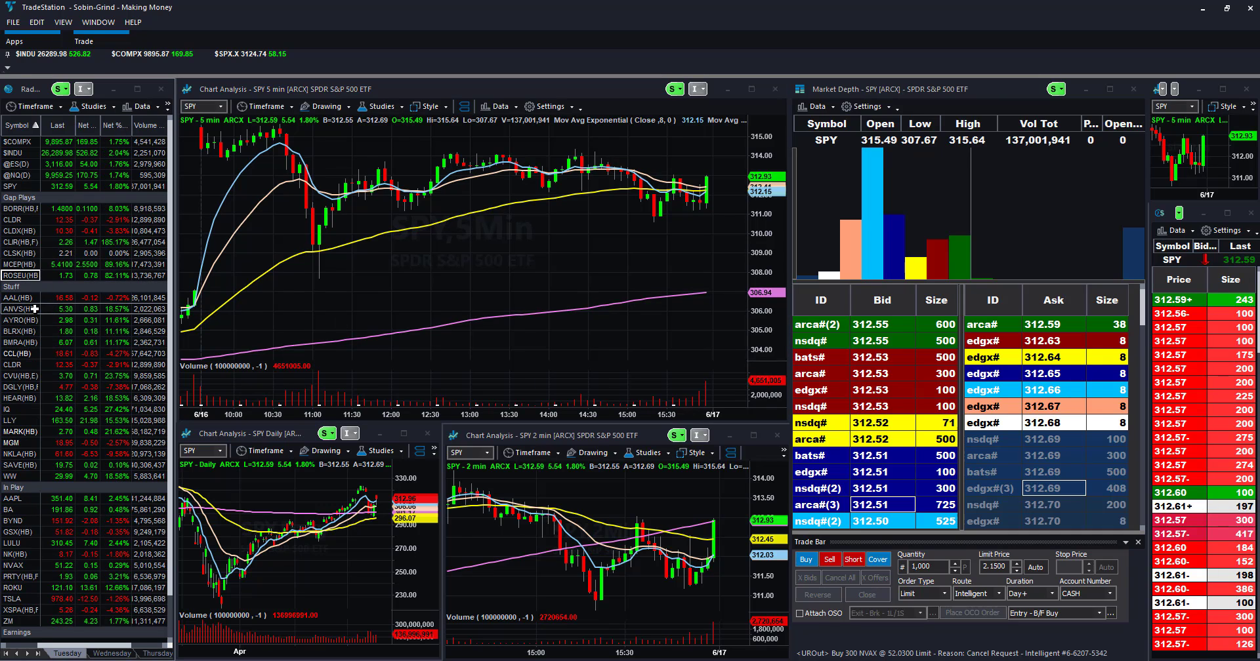
- Load AAL into the linked charts and depth panel and switch the main chart to 2-minute bars
click(14, 298)
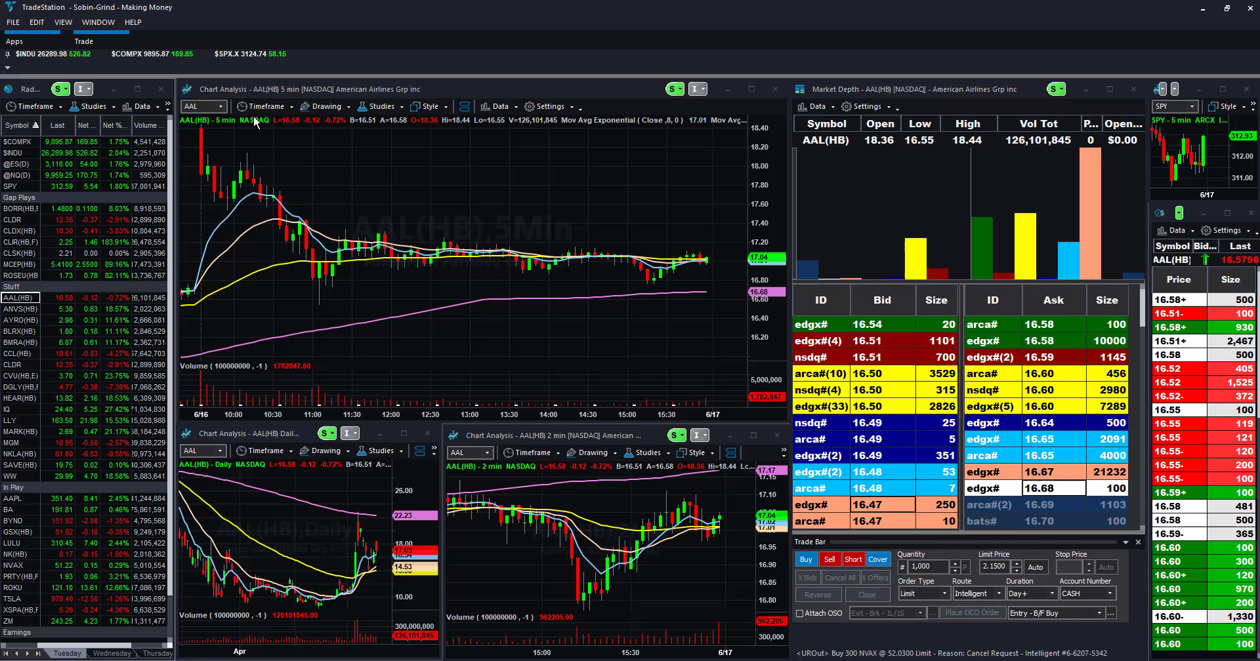
click(265, 106)
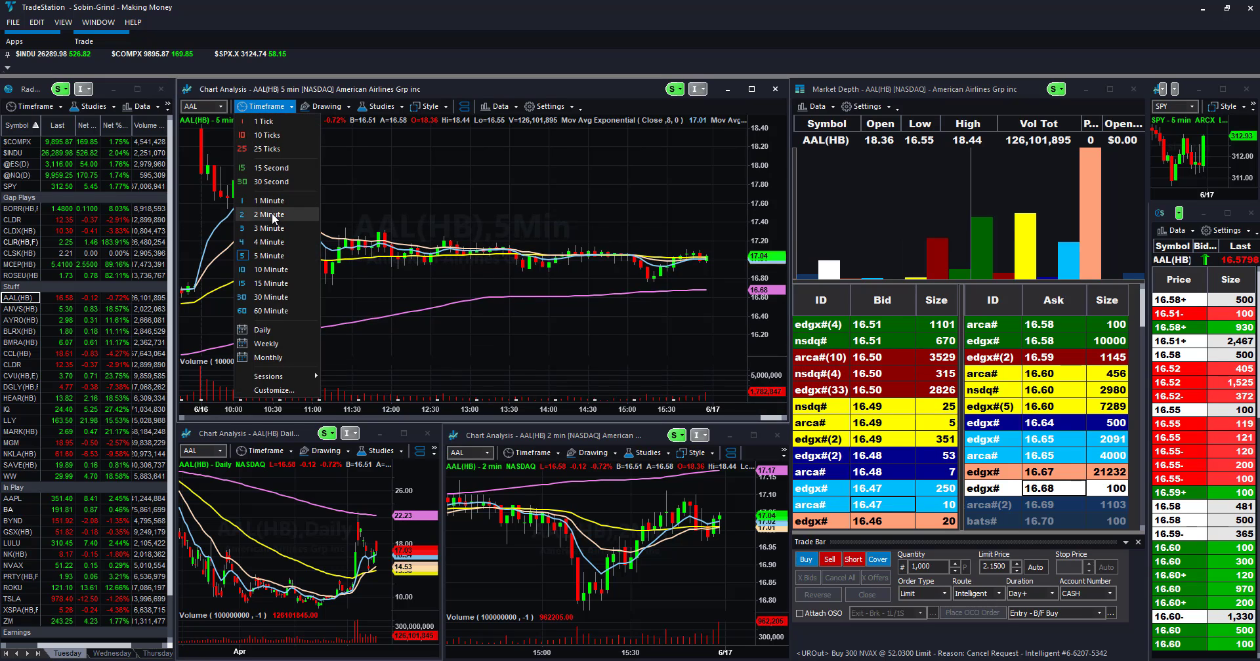
click(268, 214)
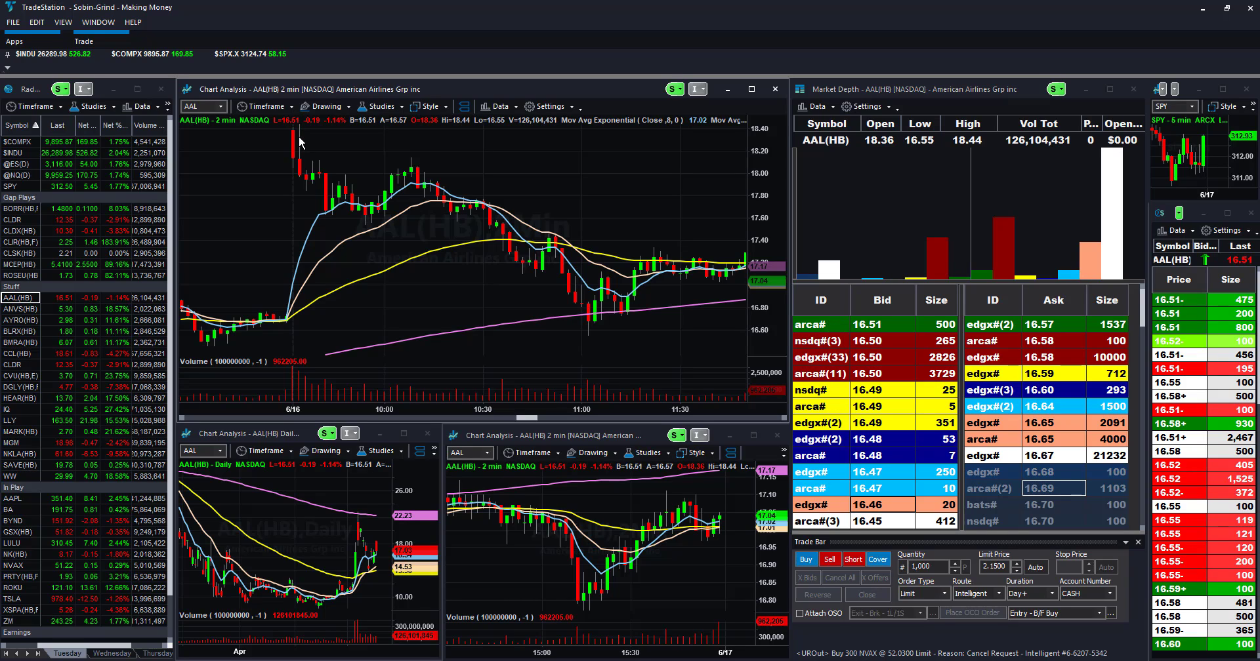
mouse_move(367, 166)
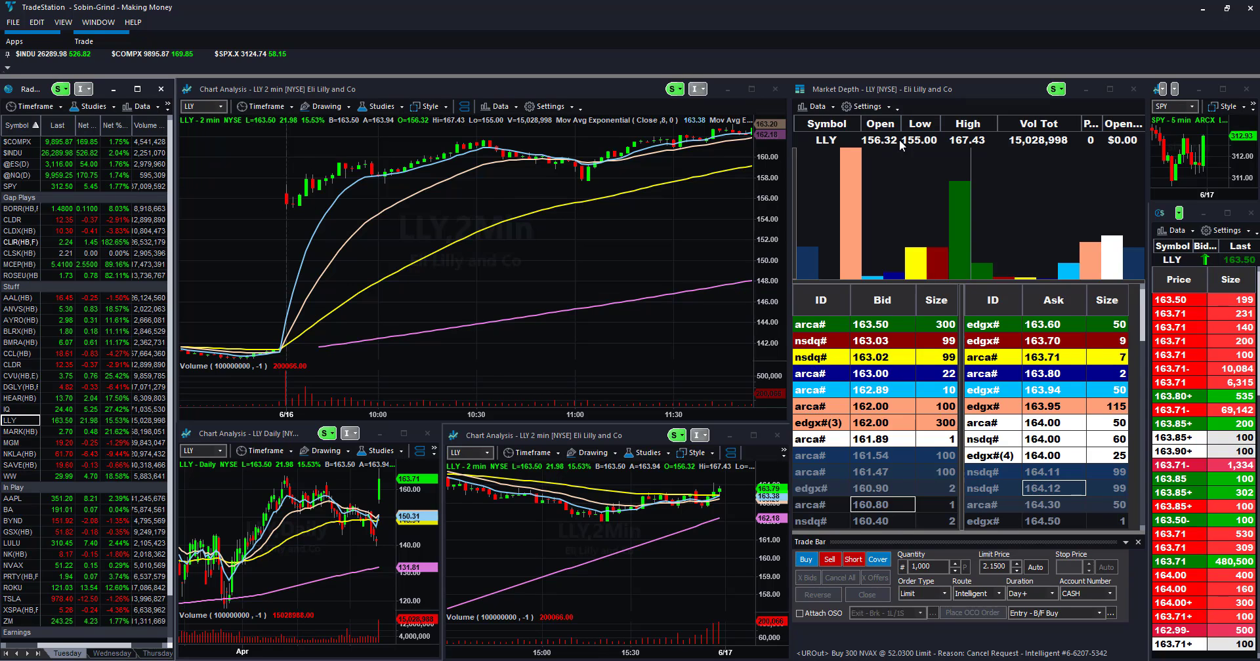
mouse_move(356, 237)
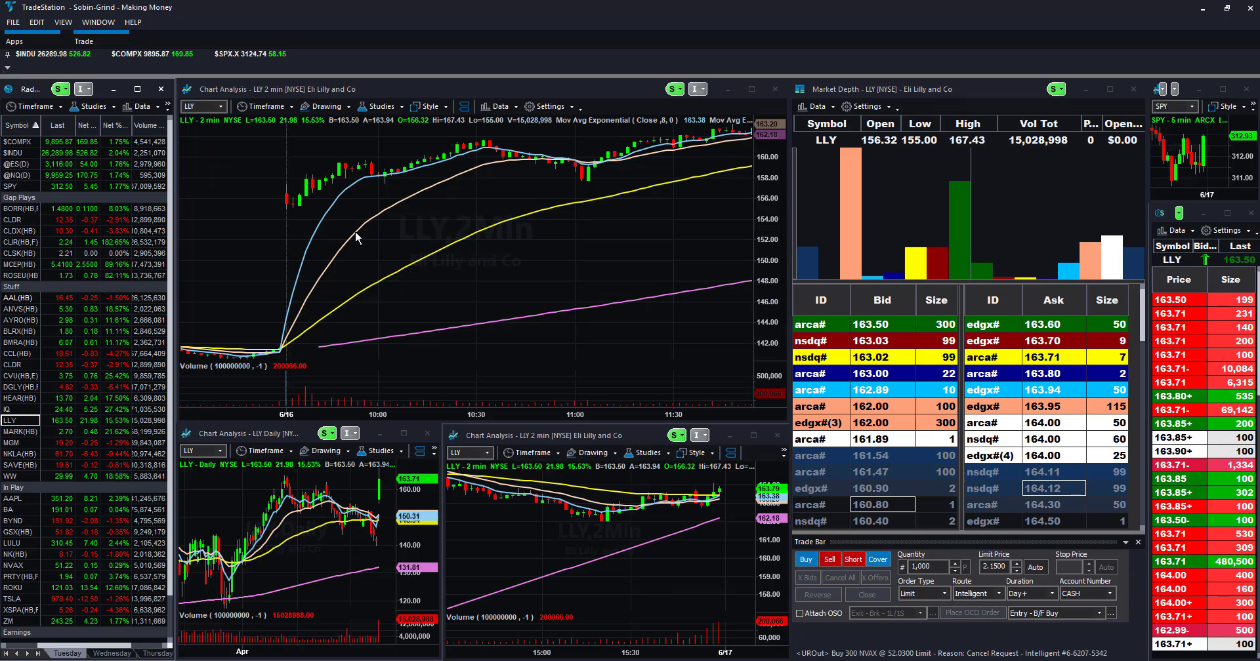
mouse_move(299, 231)
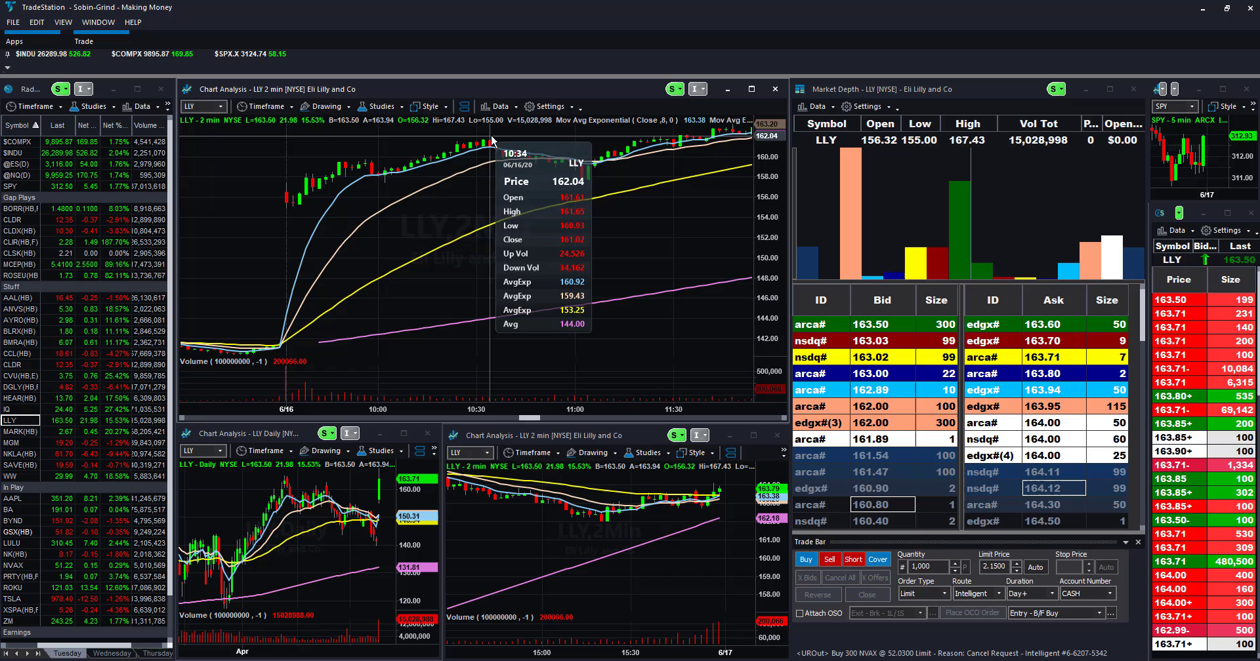
mouse_move(362, 166)
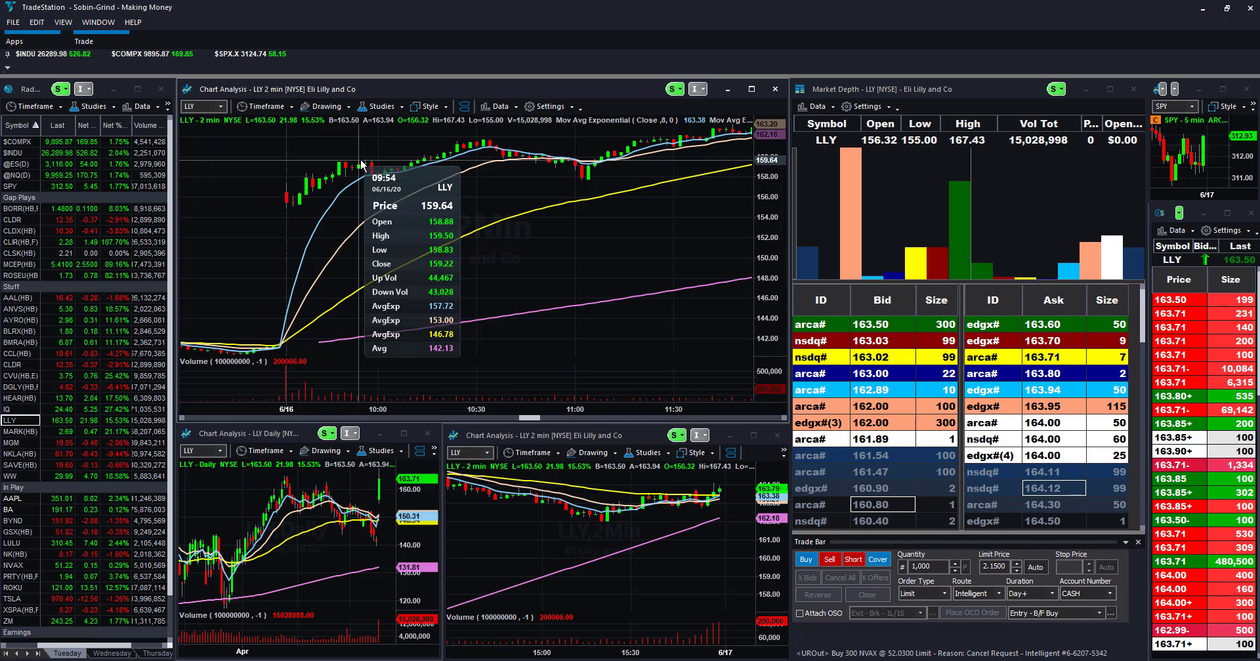
mouse_move(425, 173)
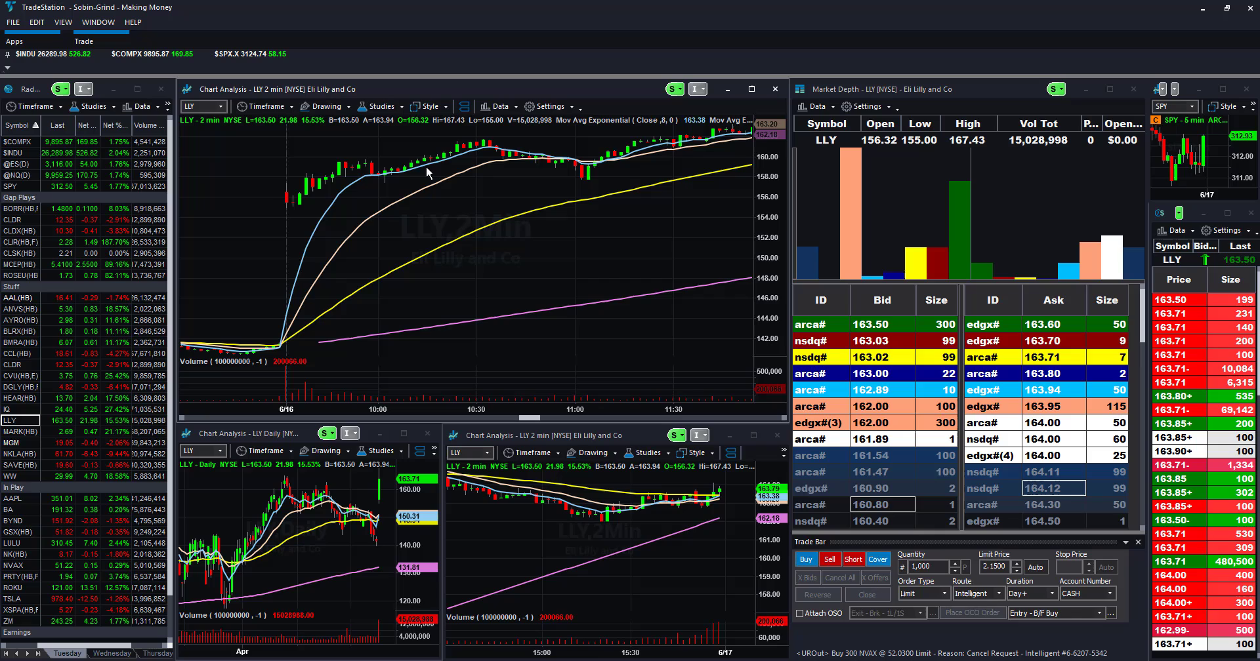
mouse_move(391, 194)
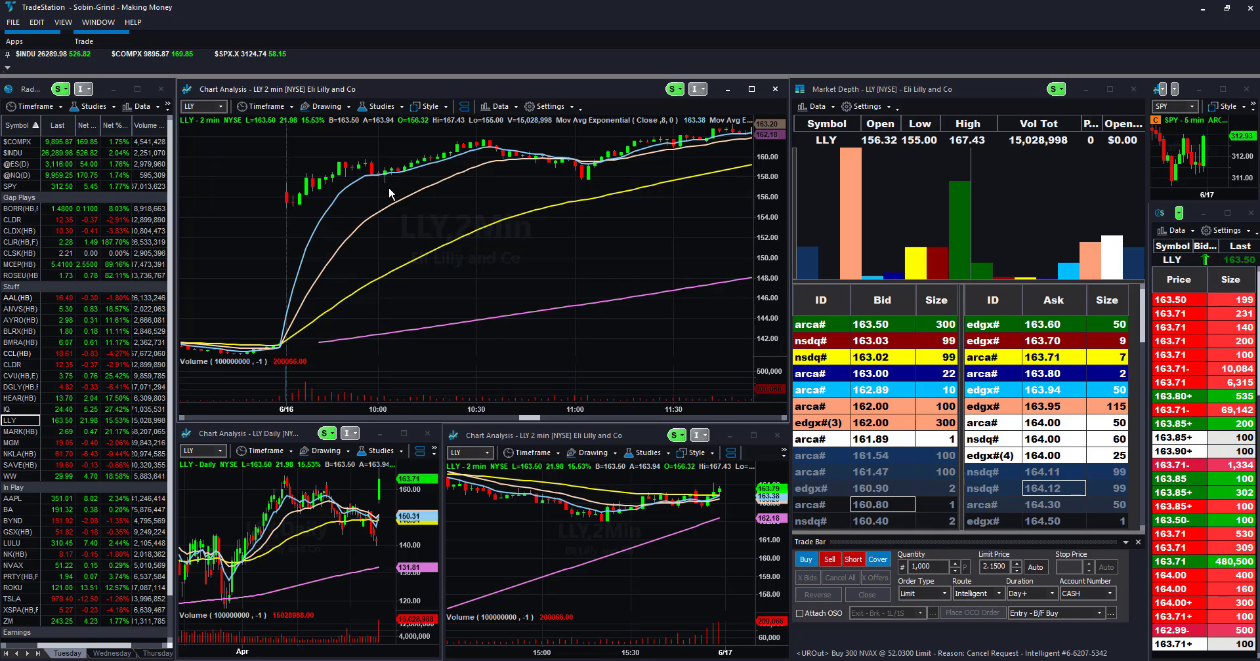
mouse_move(389, 193)
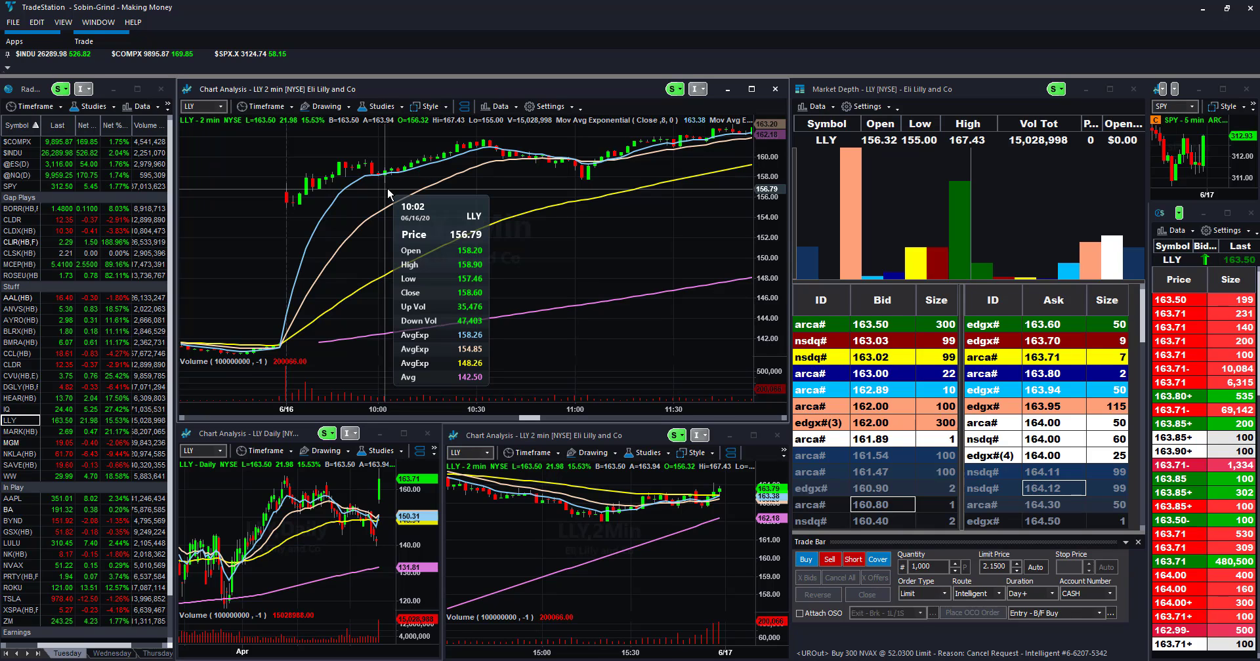
mouse_move(477, 185)
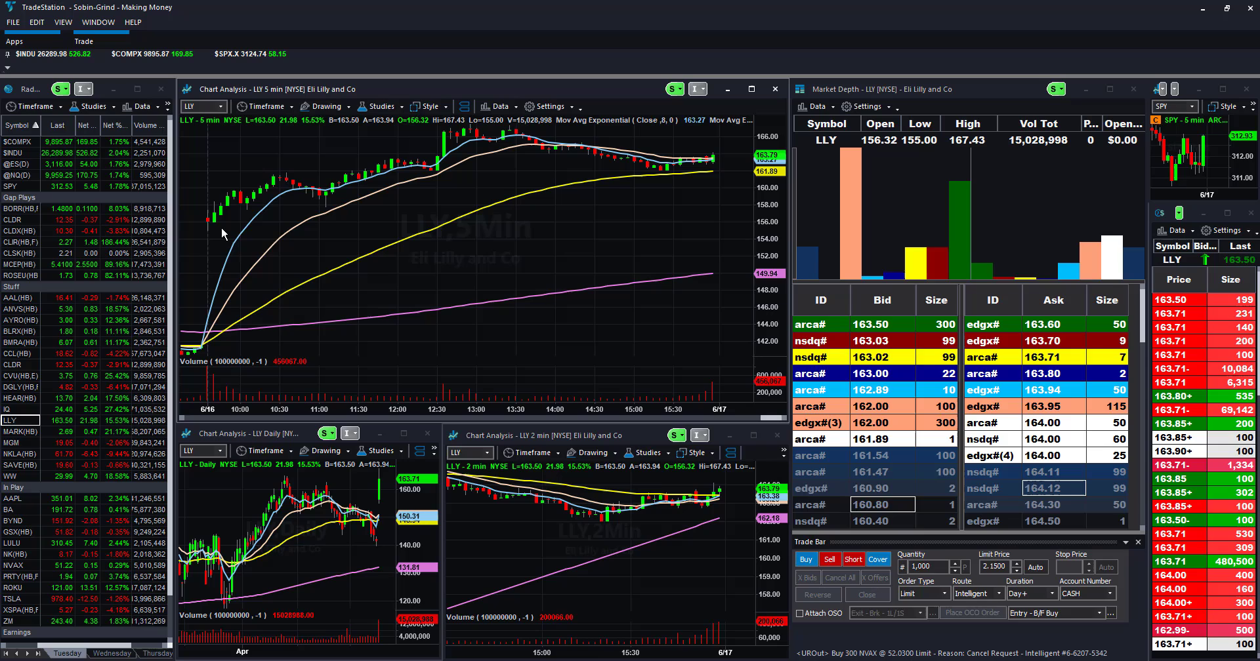
mouse_move(223, 221)
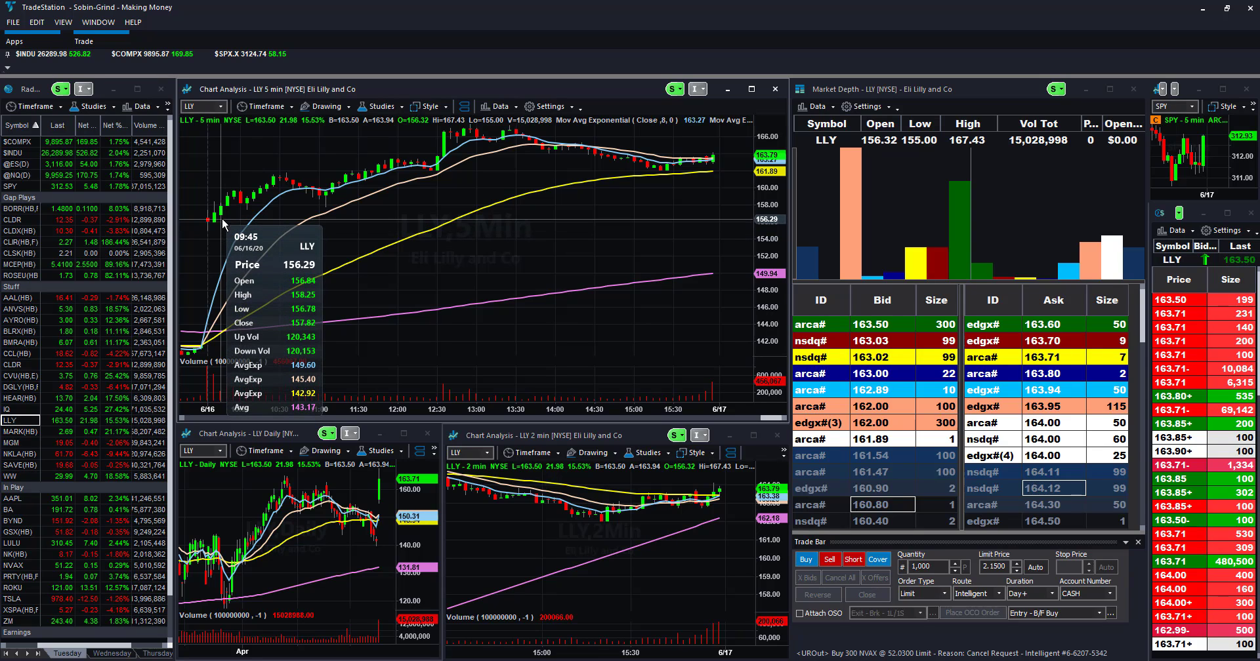
mouse_move(462, 132)
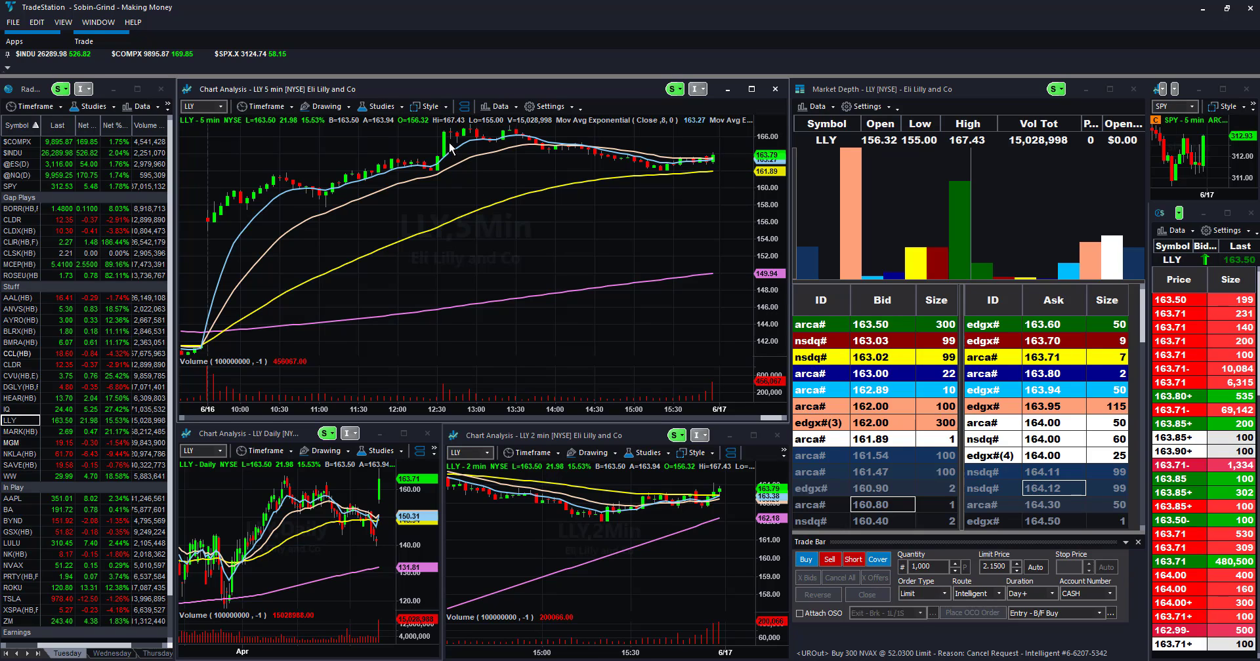
mouse_move(514, 6)
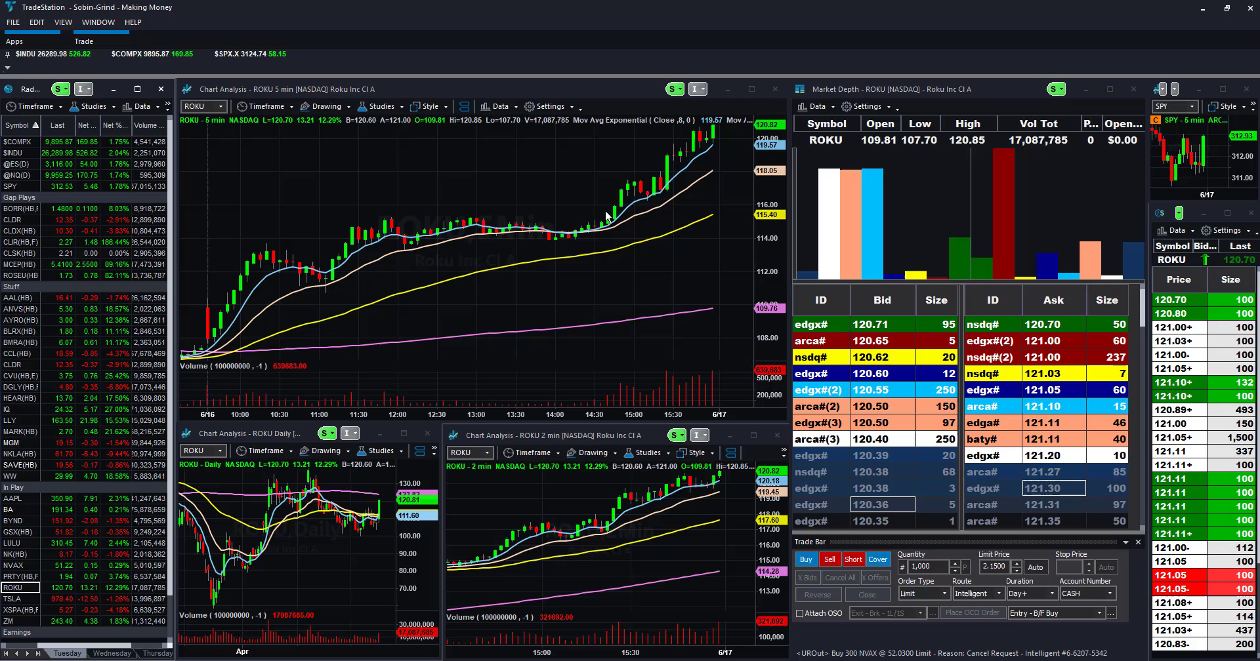
mouse_move(608, 220)
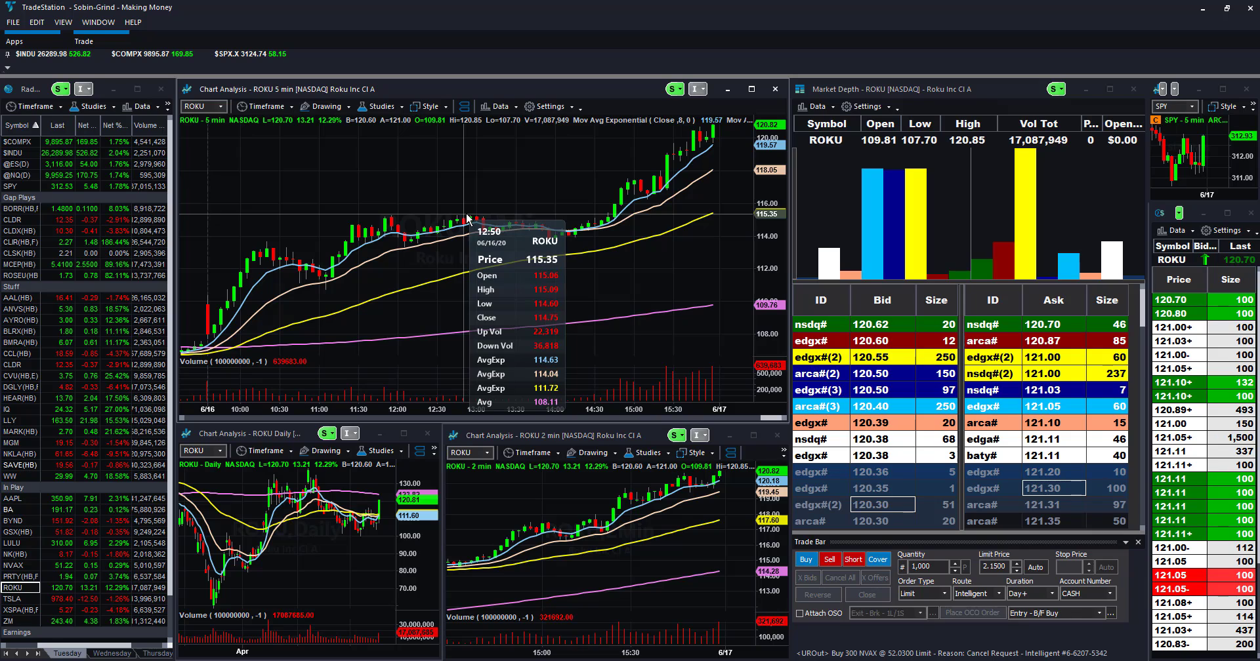
mouse_move(614, 200)
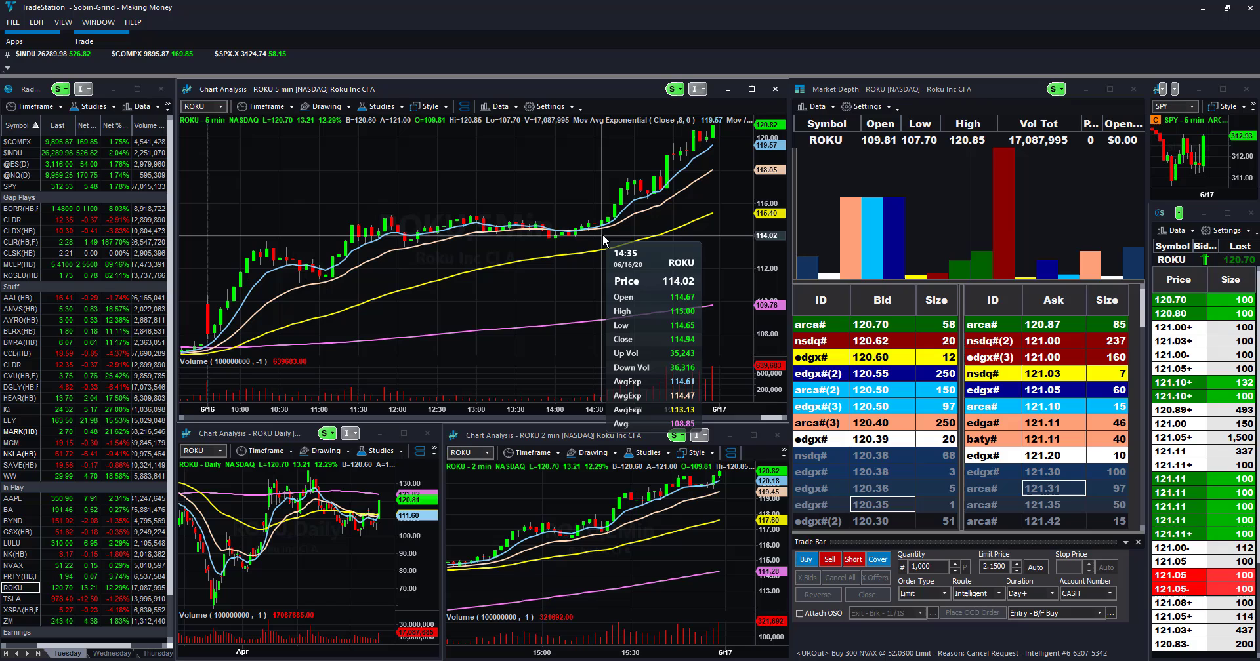
mouse_move(610, 234)
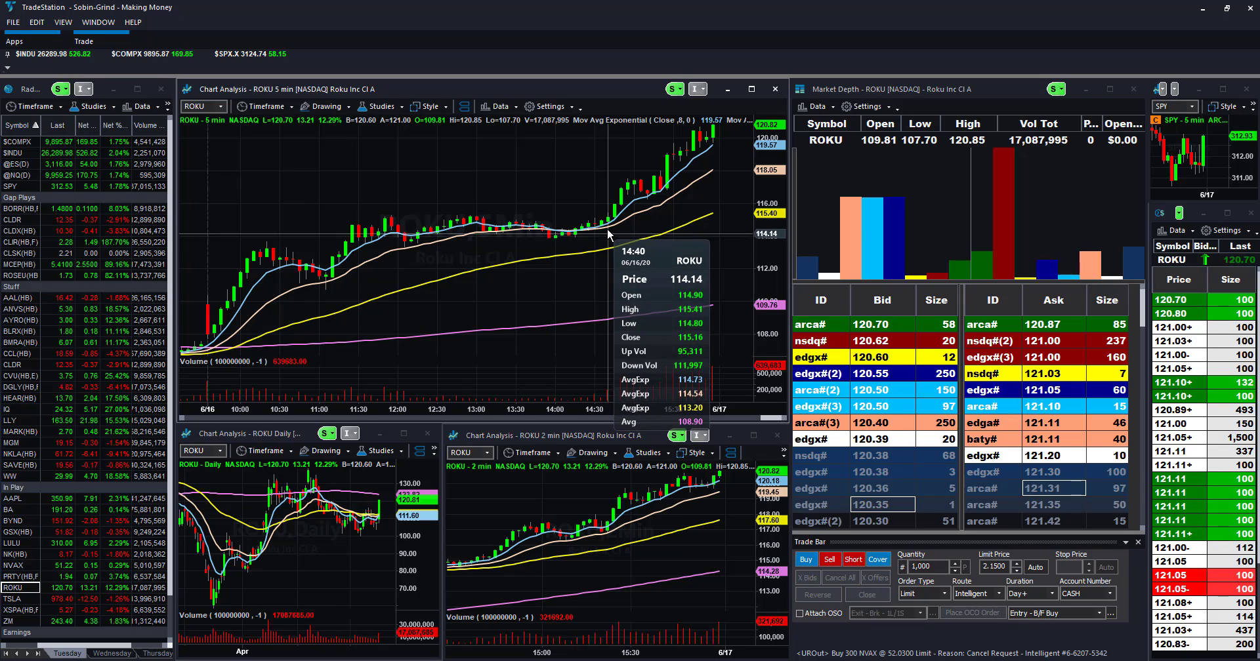
mouse_move(707, 132)
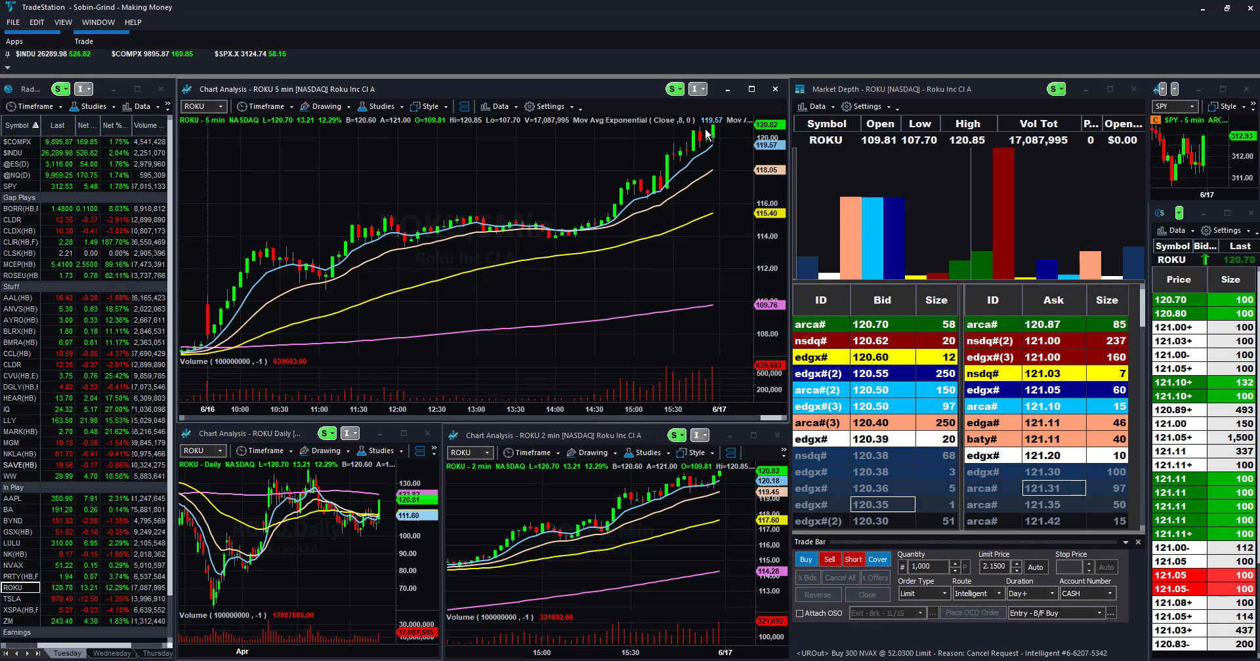
mouse_move(696, 180)
text(UONE)
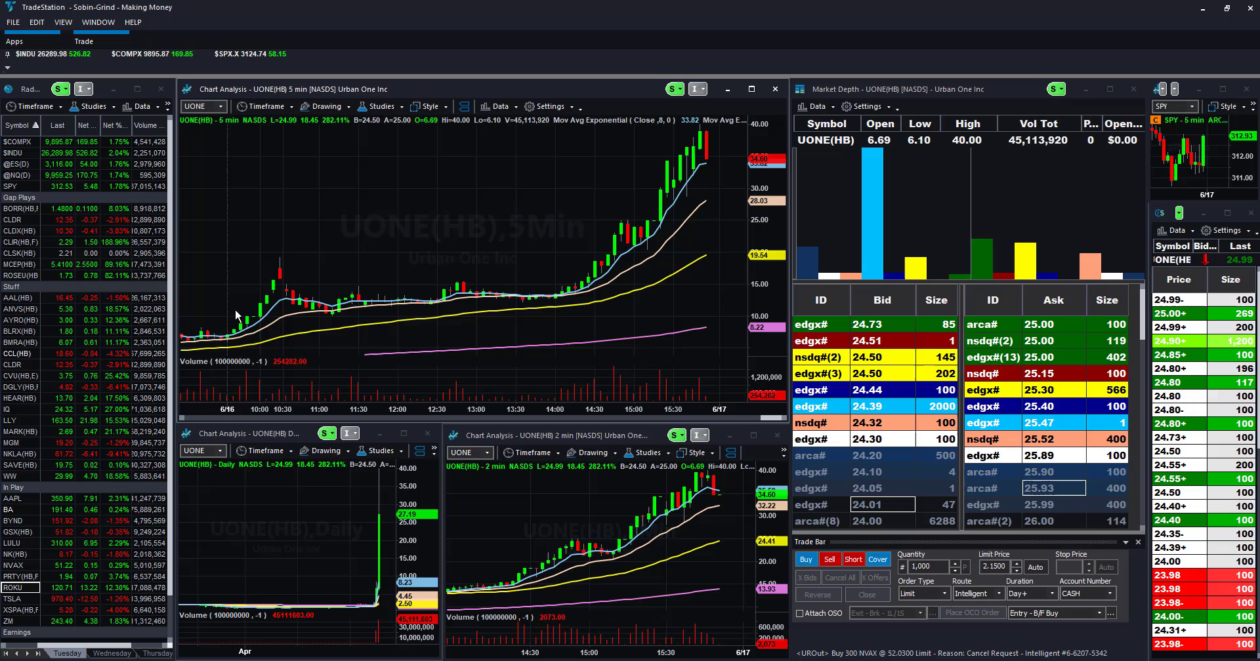
mouse_move(231, 337)
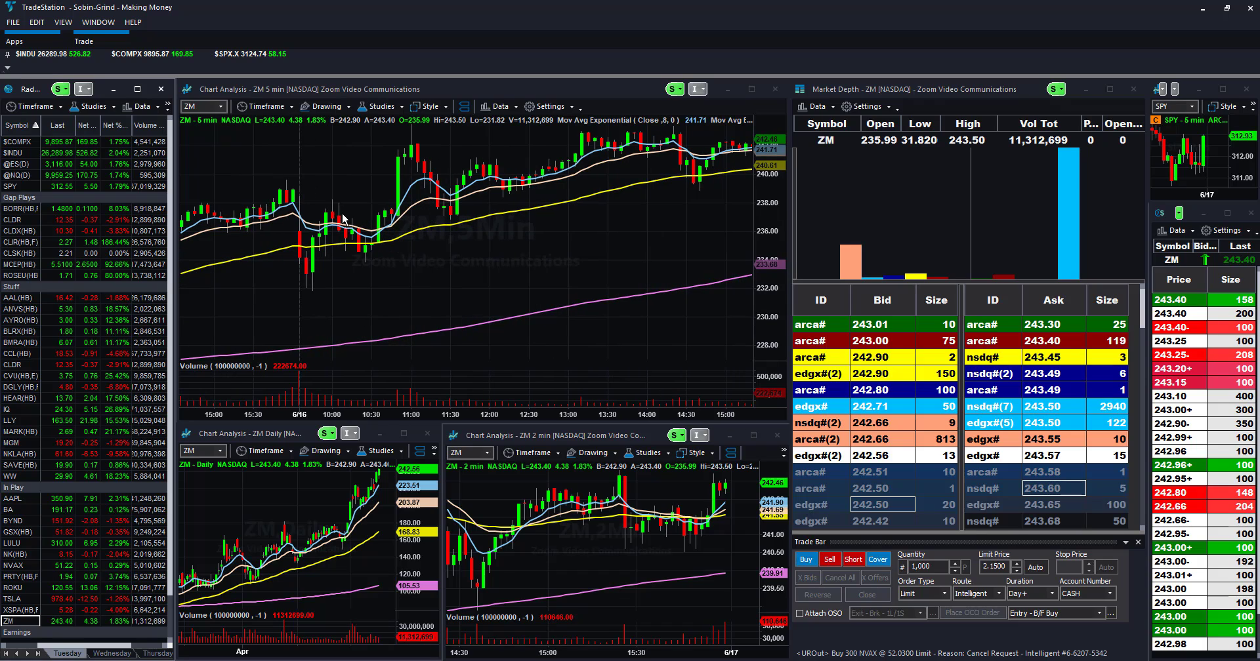
mouse_move(392, 211)
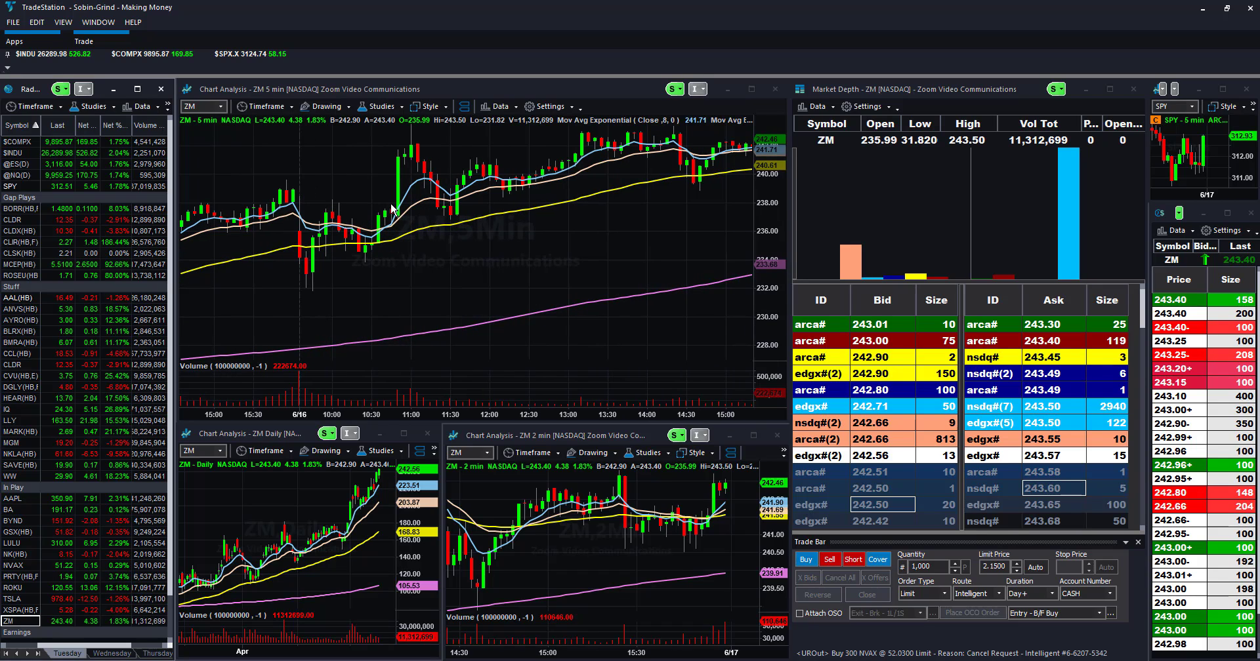
mouse_move(421, 194)
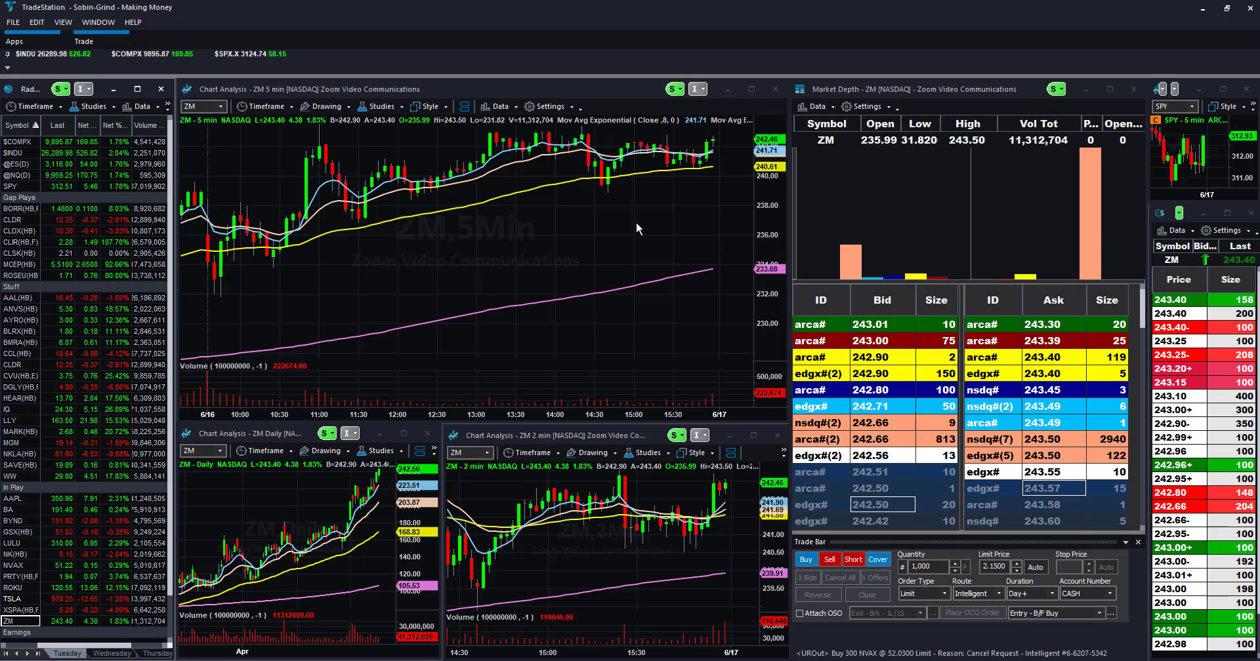
mouse_move(453, 242)
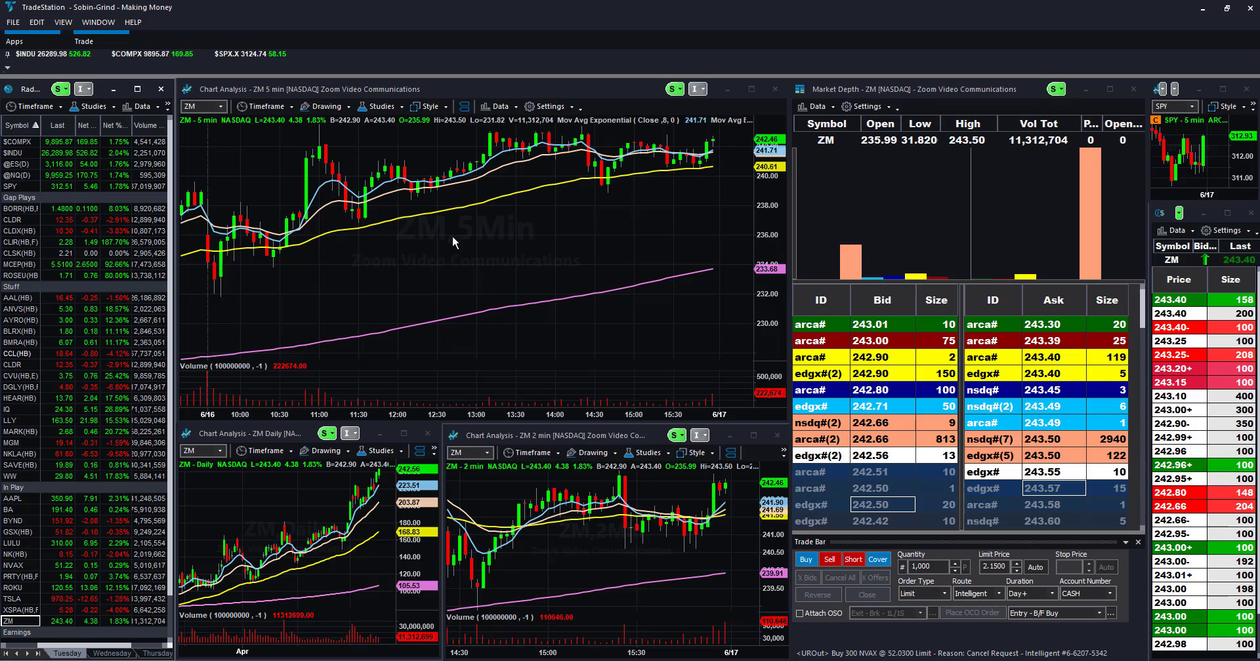